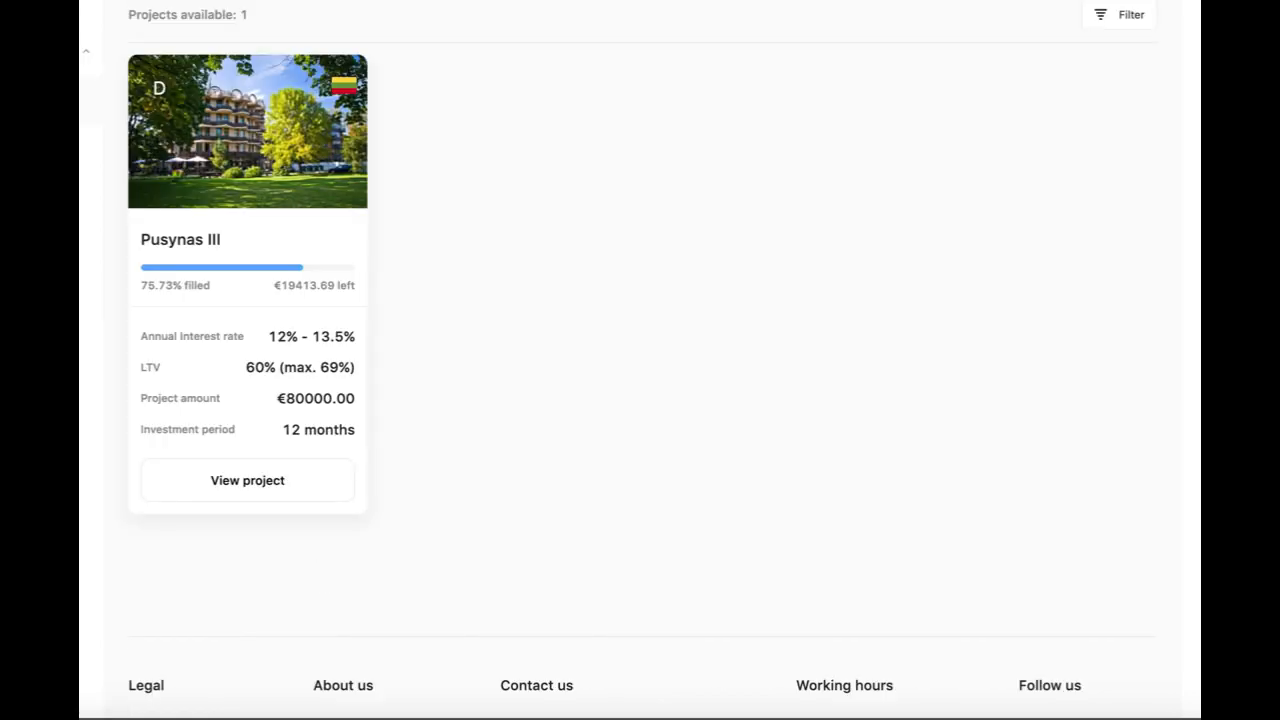
{"action": "mouse_move", "coordinate": [190, 302]}
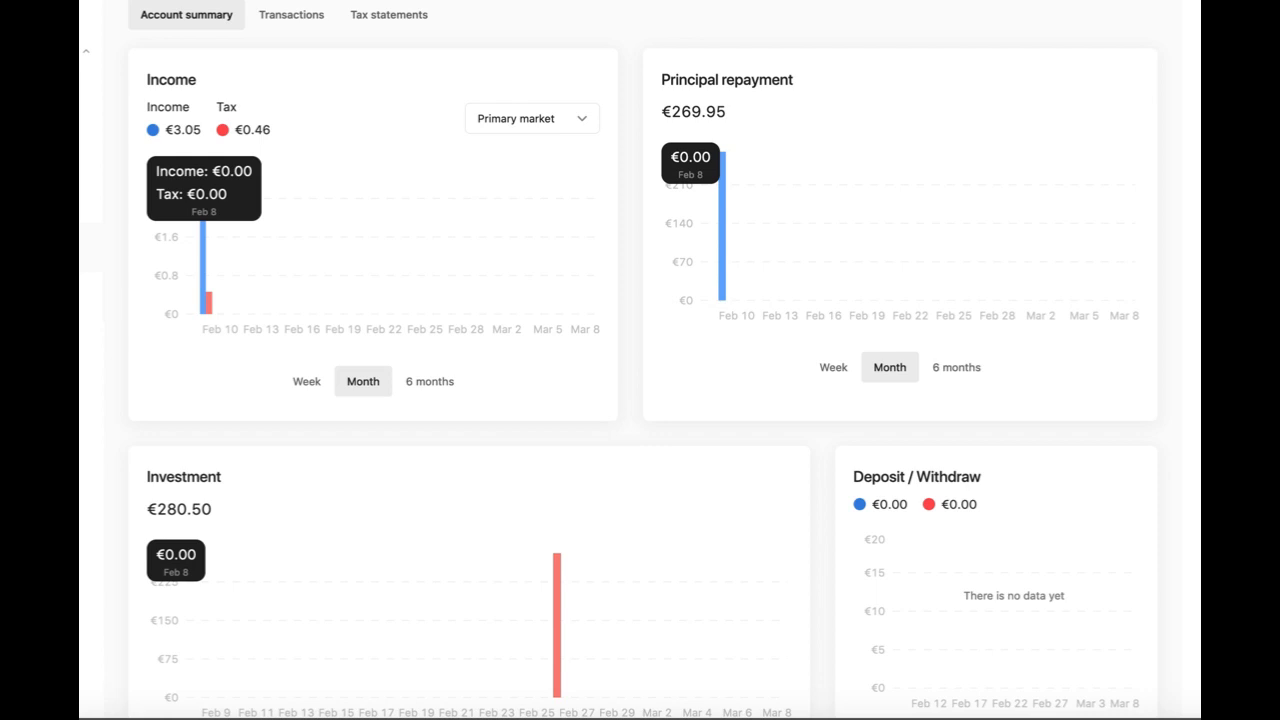
Switch the Investment chart to the 6-month view, totalling €1410.50 invested.
{"action": "scroll", "scroll_direction": "down", "scroll_amount": 3}
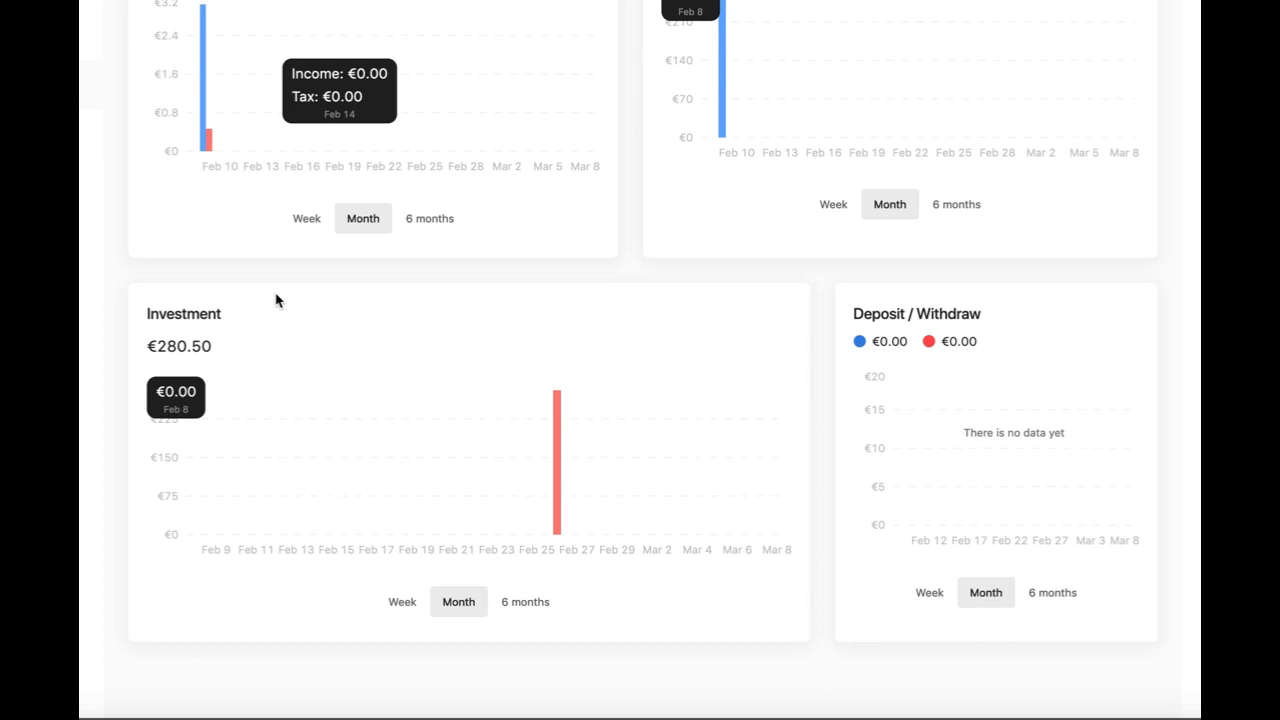
{"action": "scroll", "scroll_direction": "down", "scroll_amount": 3}
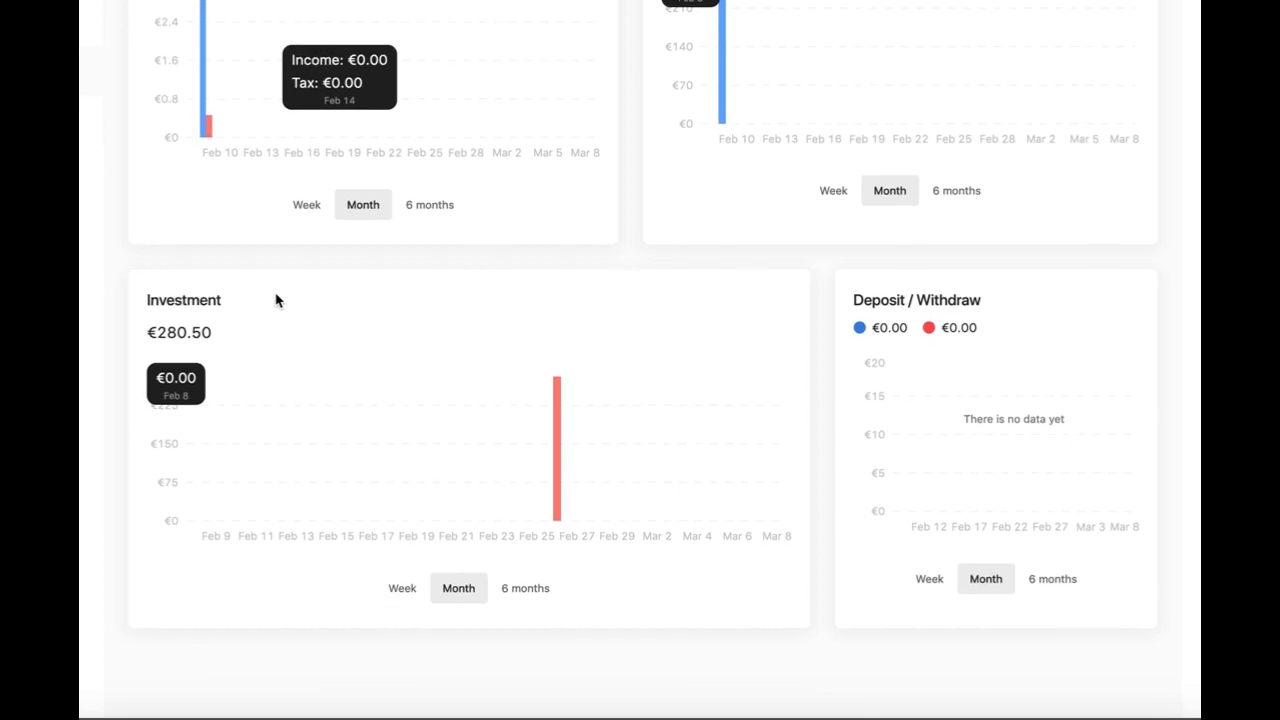
{"action": "left_click", "coordinate": [524, 588]}
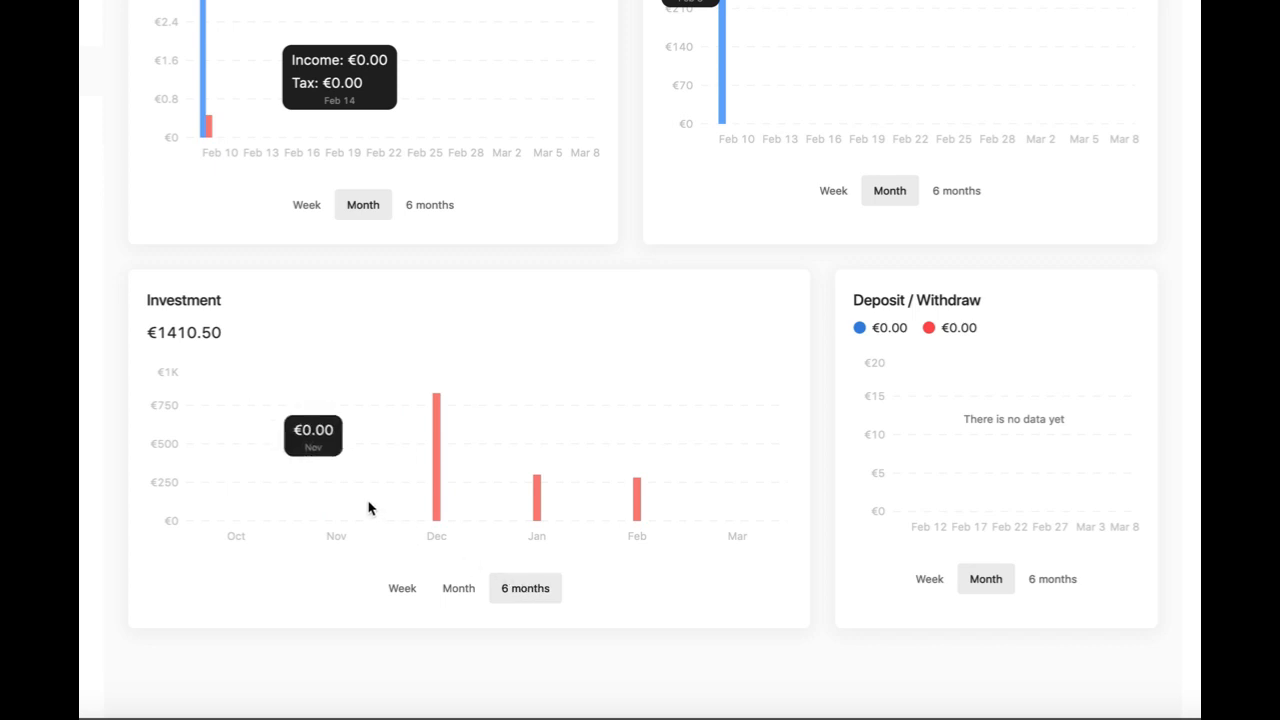
{"action": "mouse_move", "coordinate": [436, 496]}
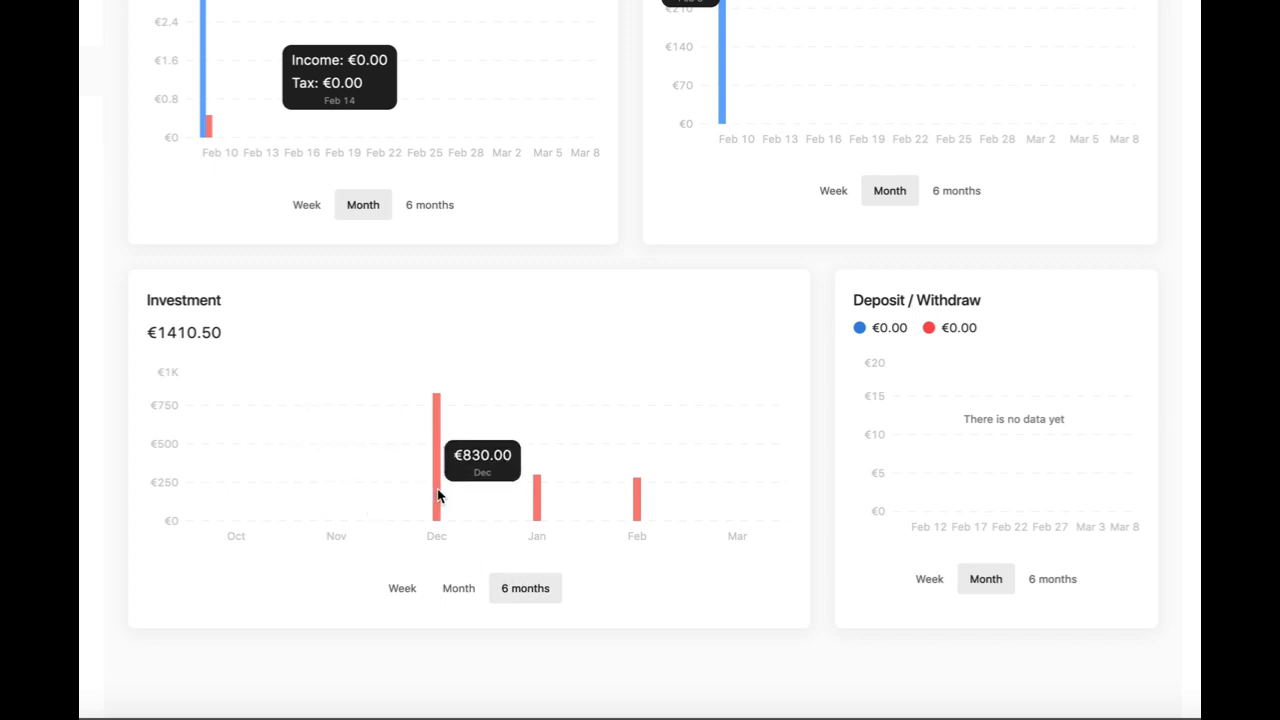
{"action": "mouse_move", "coordinate": [636, 500]}
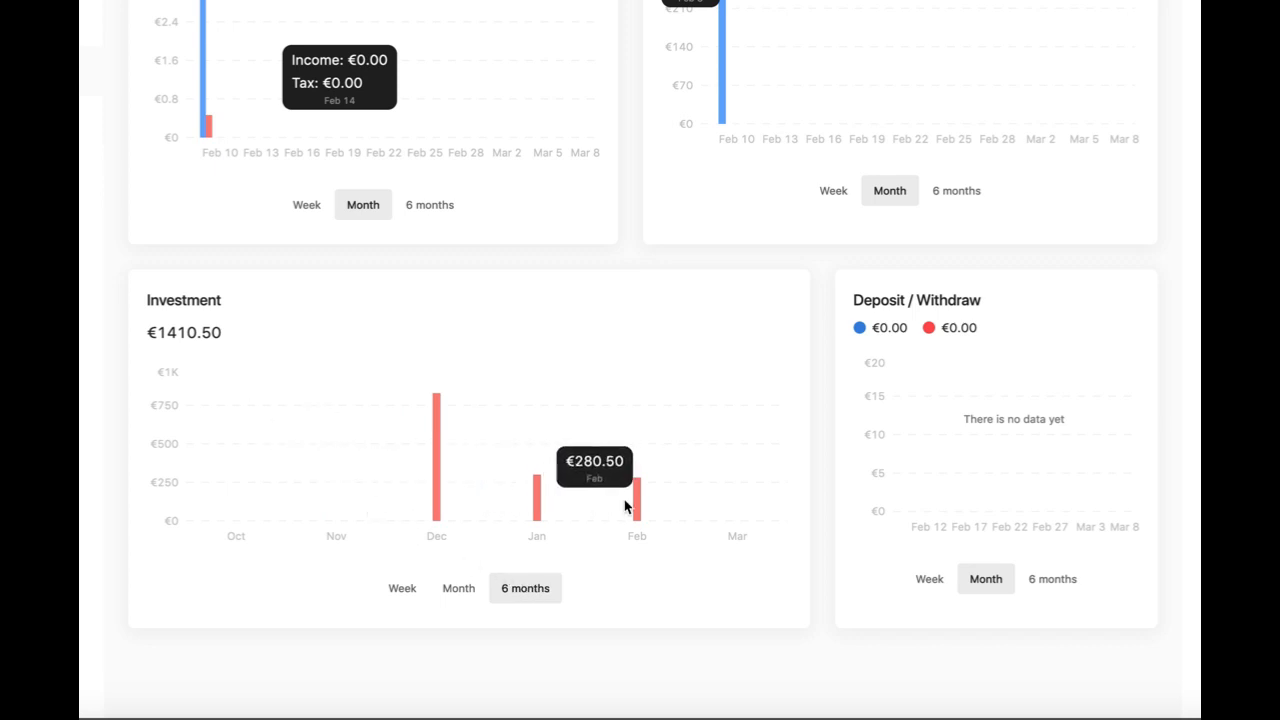
{"action": "mouse_move", "coordinate": [308, 458]}
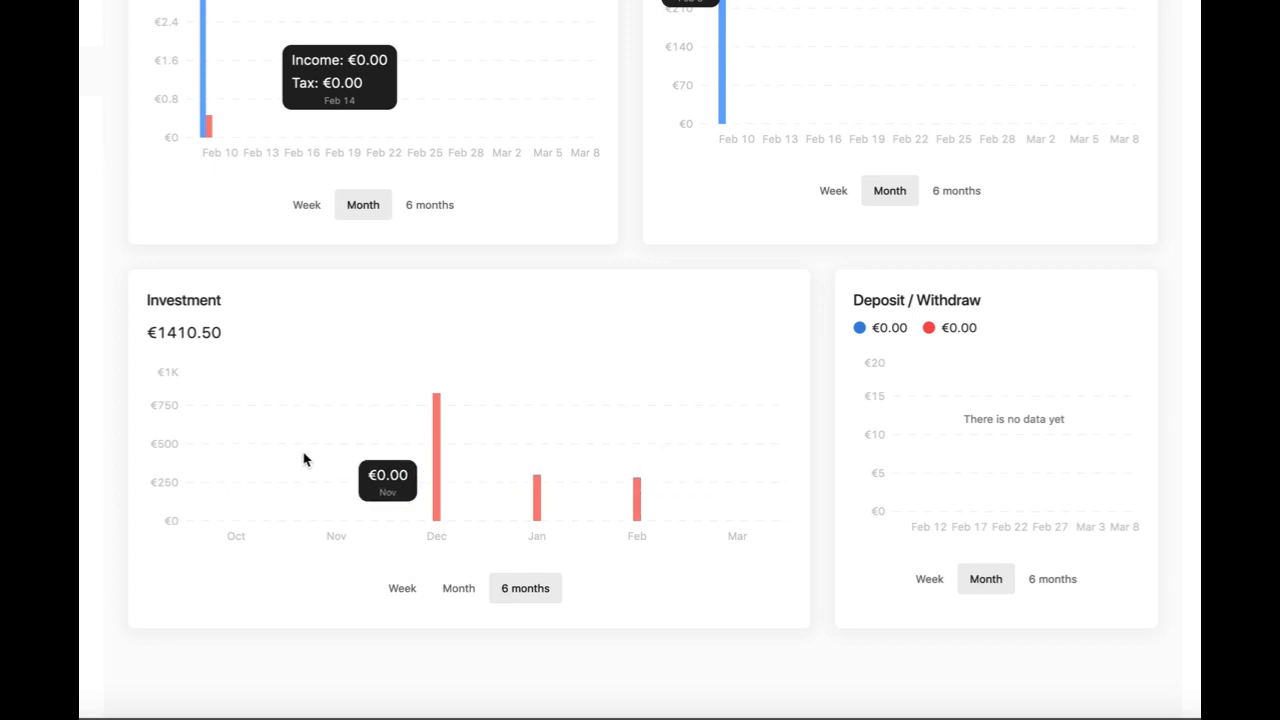
Switch the Income (€35.96) and Principal repayment (€1079.95) charts to the 6-month view.
{"action": "scroll", "scroll_direction": "up", "scroll_amount": 3}
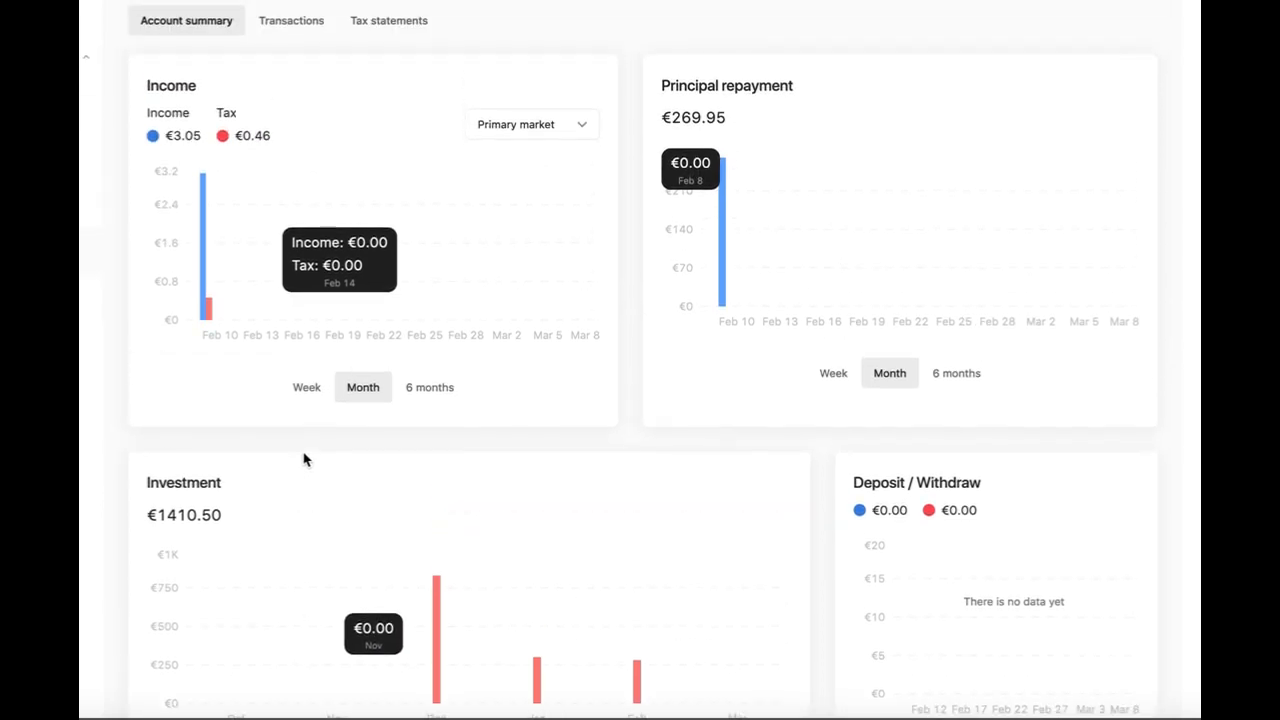
{"action": "left_click", "coordinate": [428, 380]}
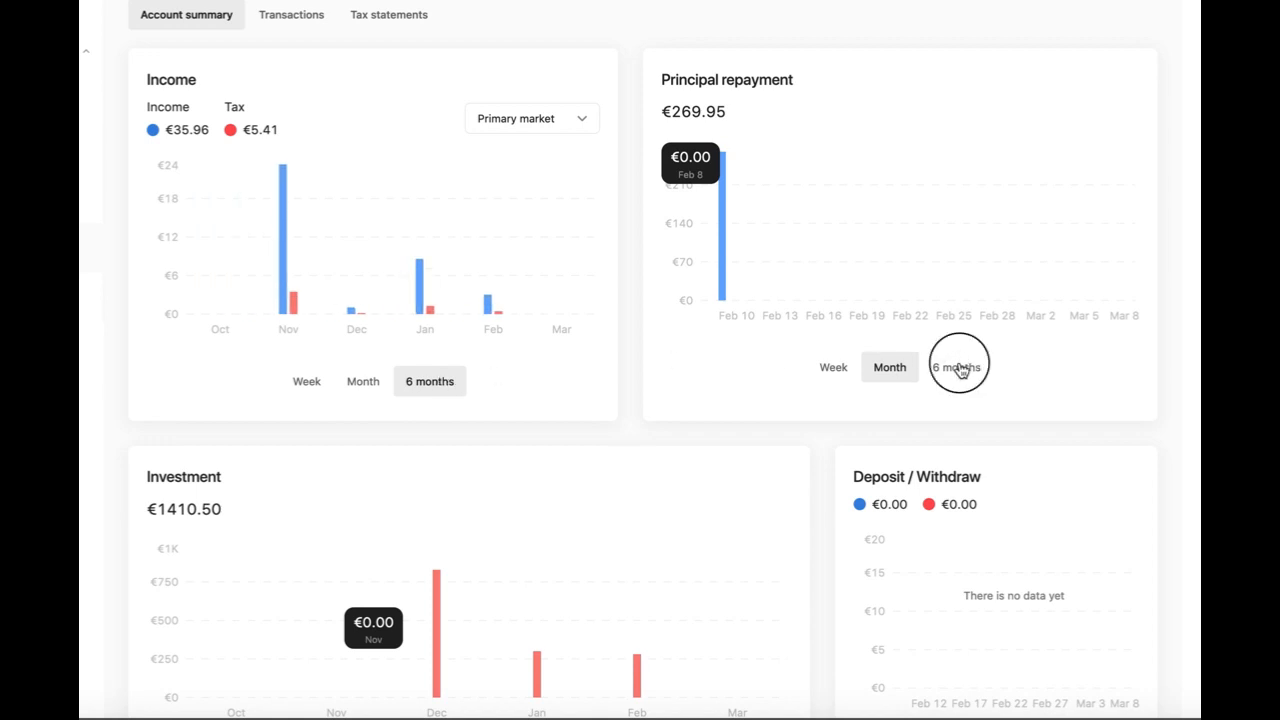
{"action": "left_click", "coordinate": [956, 368]}
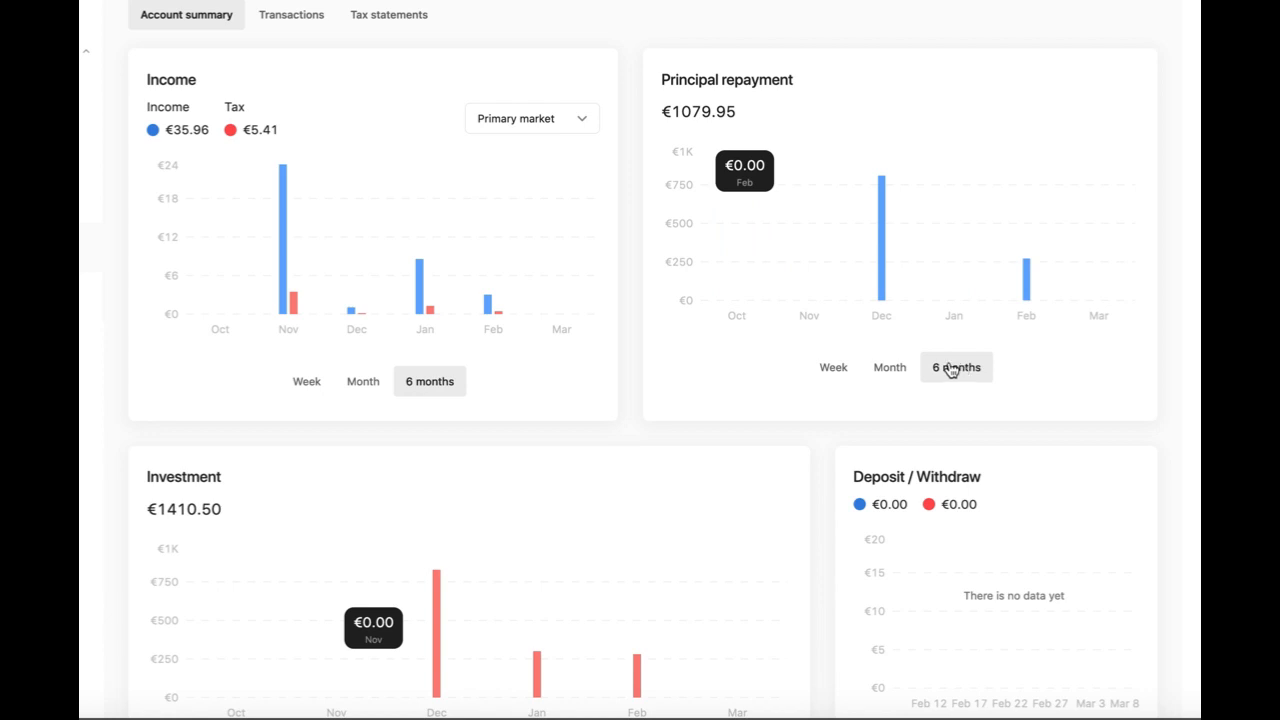
{"action": "mouse_move", "coordinate": [268, 382]}
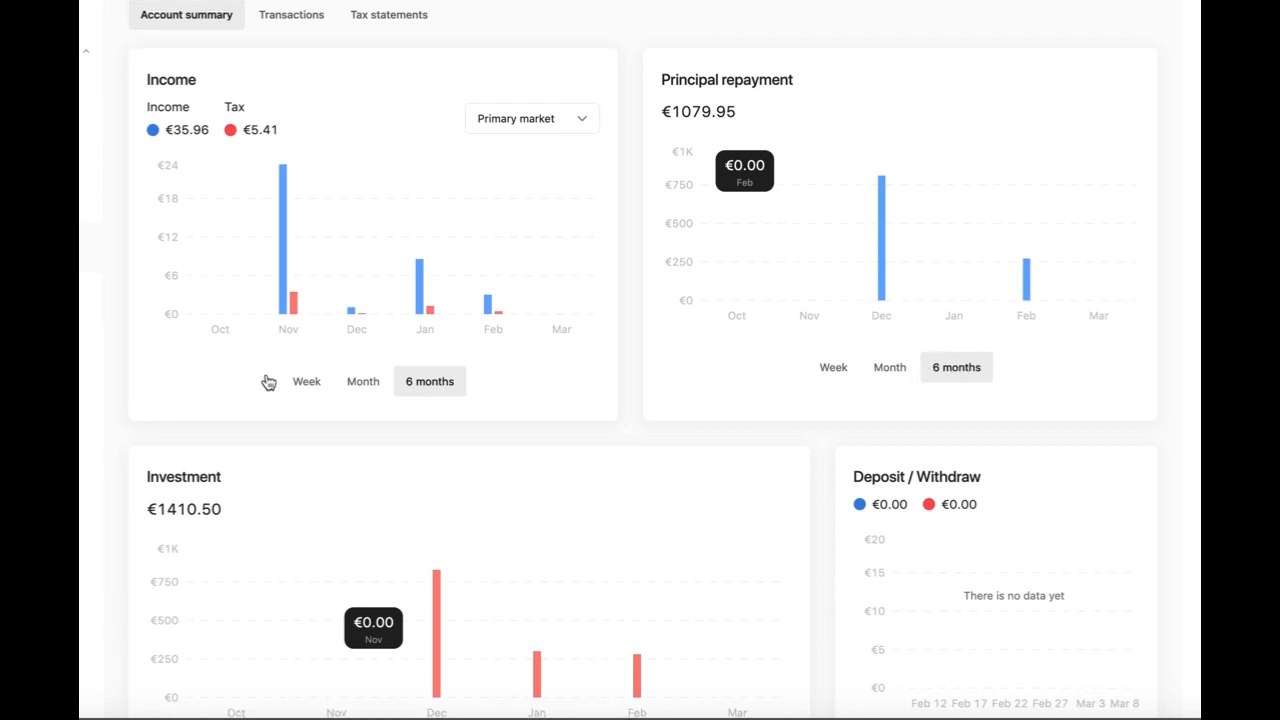